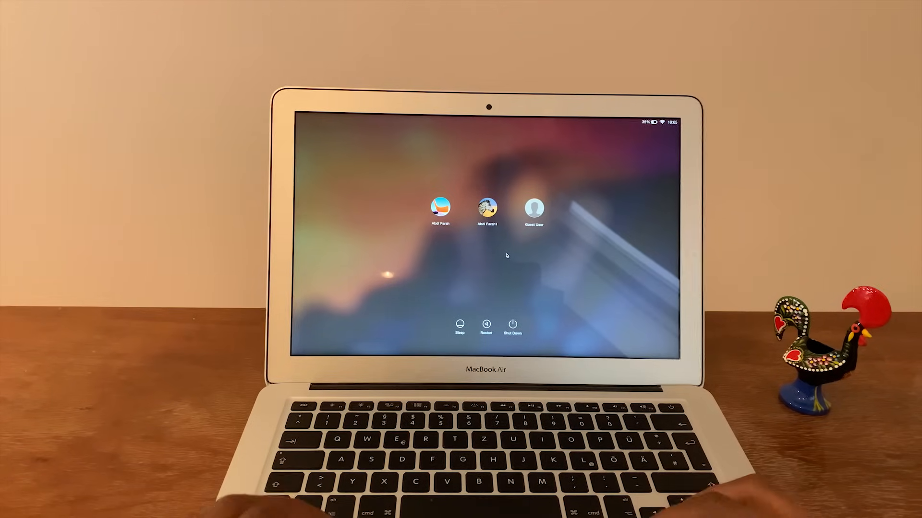
Run mount -uw / to remount the root volume read-write
click(440, 208)
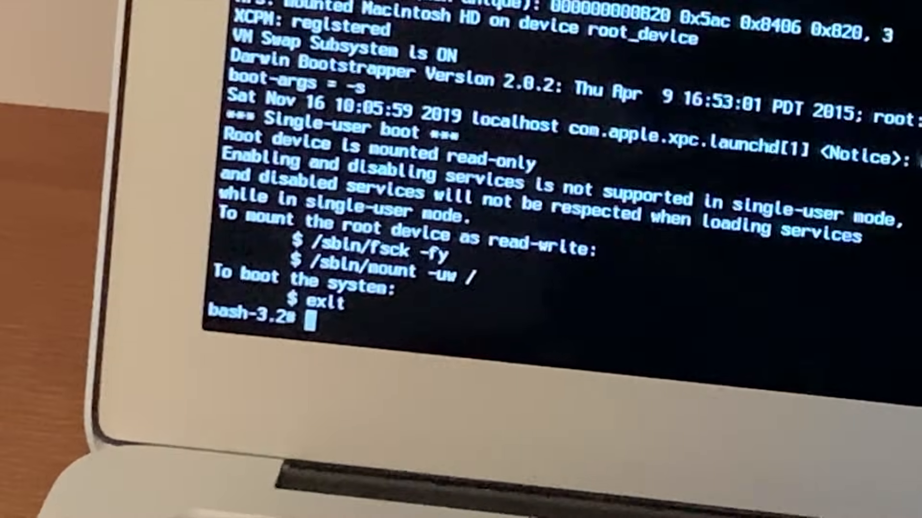
text(mount -)
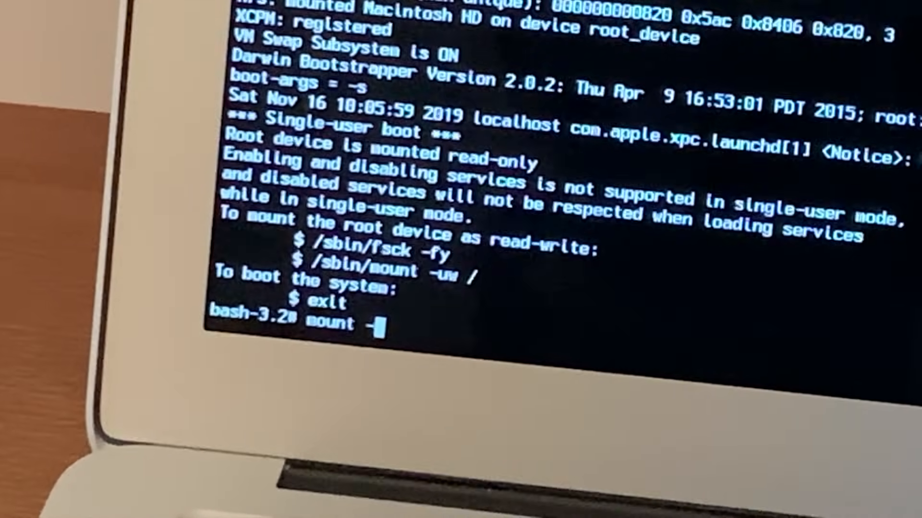
text(u)
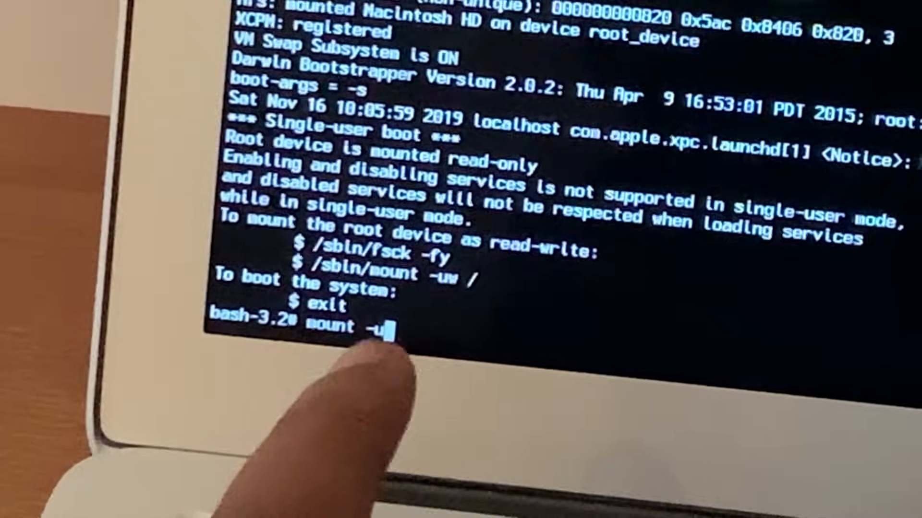
text(w)
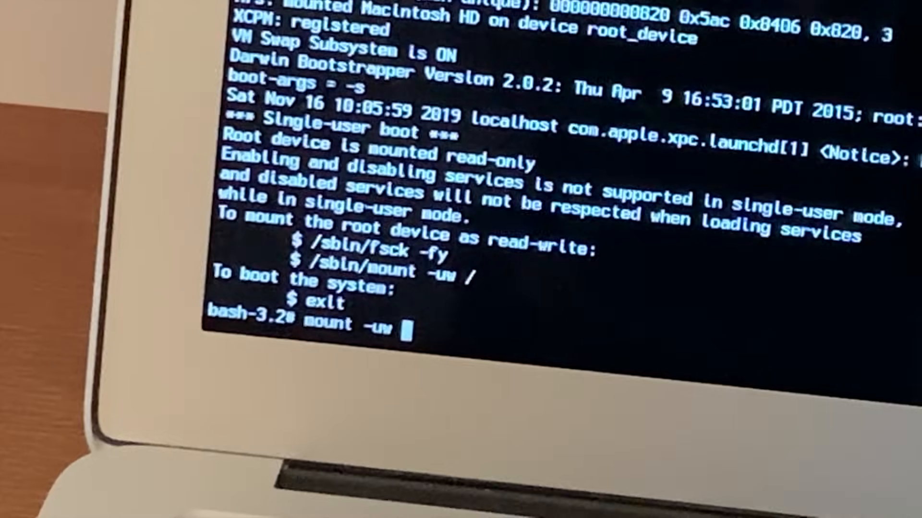
text(/)
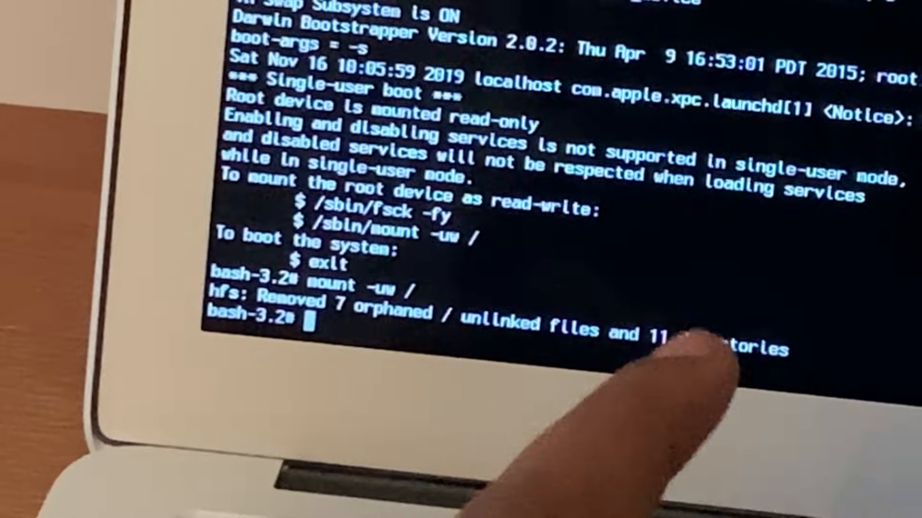
Start the removal command with rm /var/db/
text(rm)
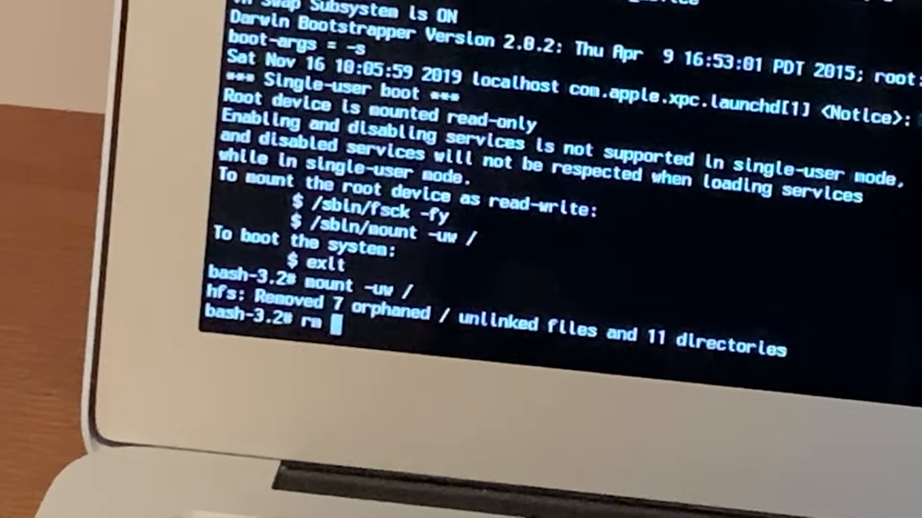
text(/)
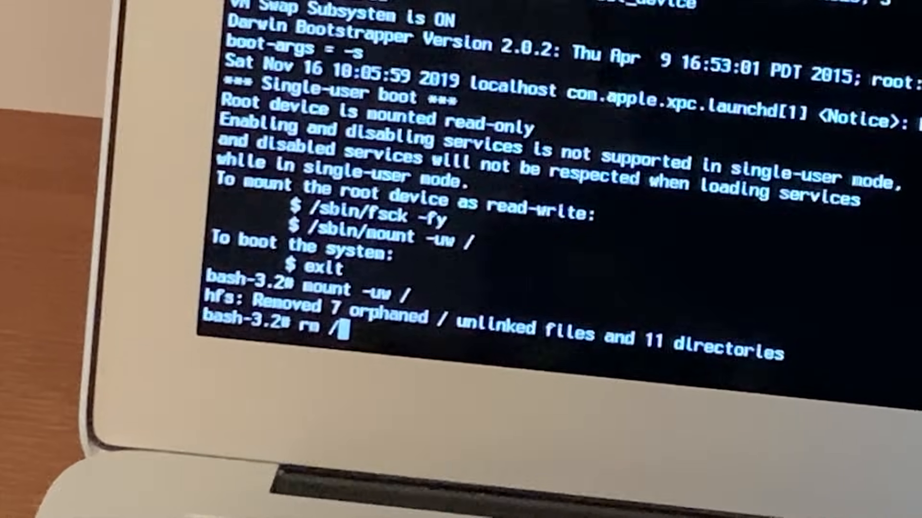
text(var)
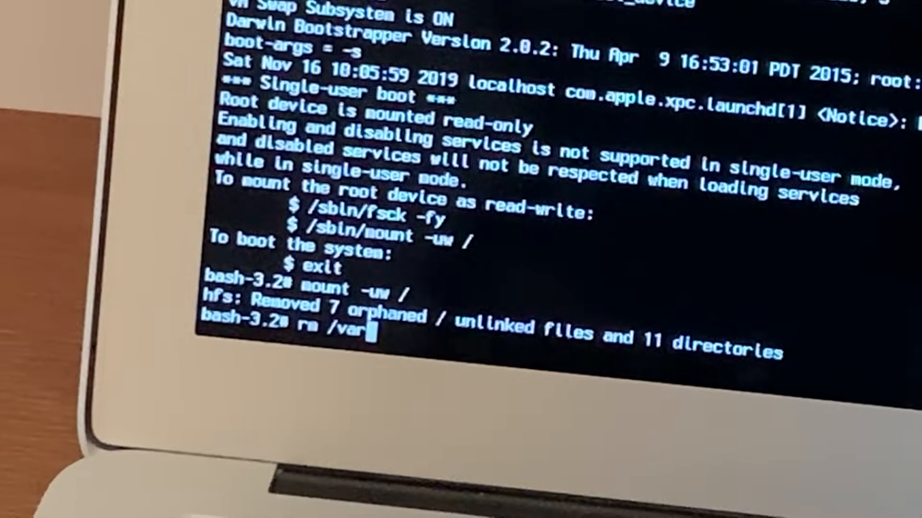
text(/)
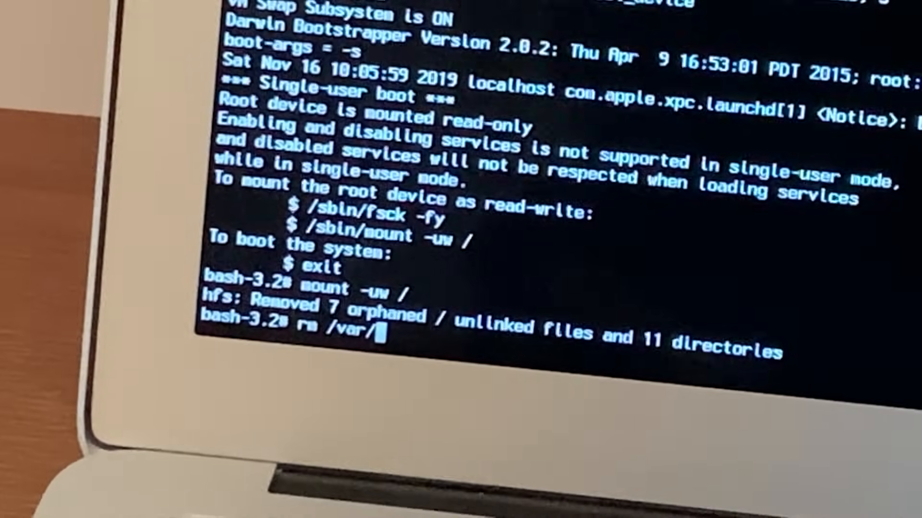
text(db)
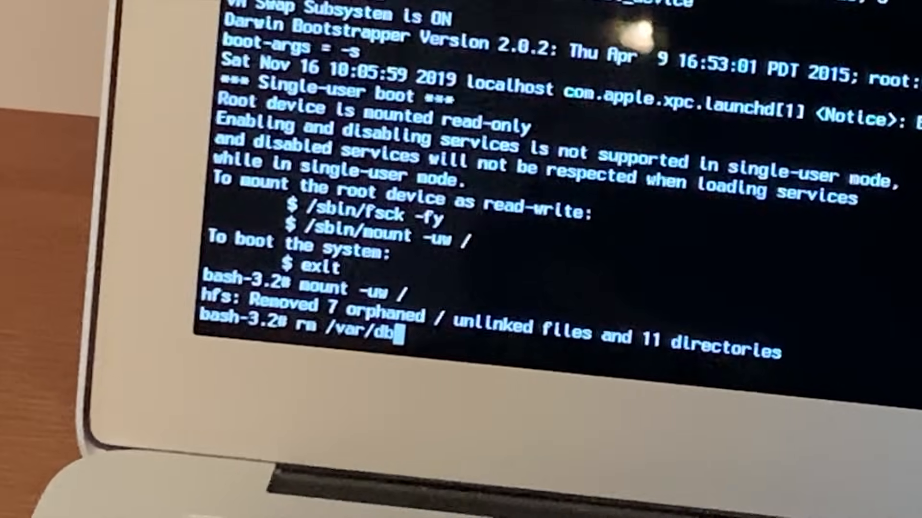
text(/)
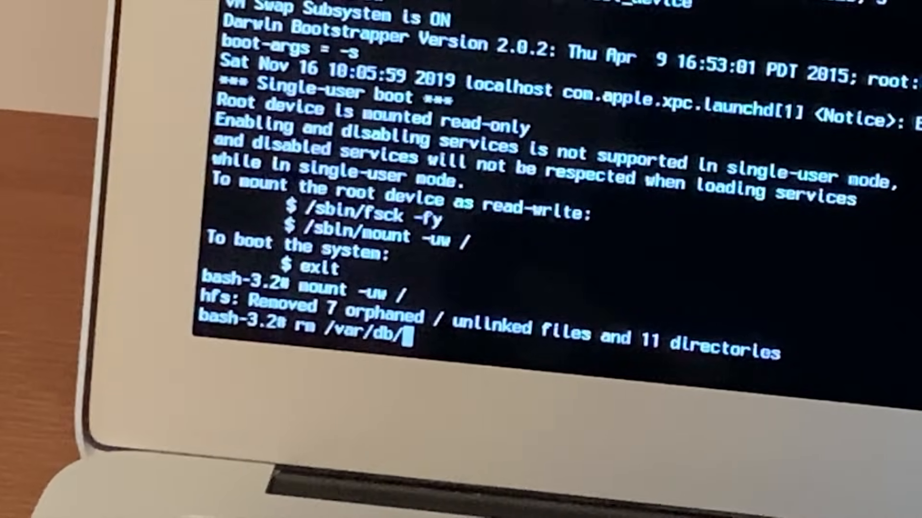
Complete the file name .applesetupdone, correcting the typo, and run the deletion
text(.)
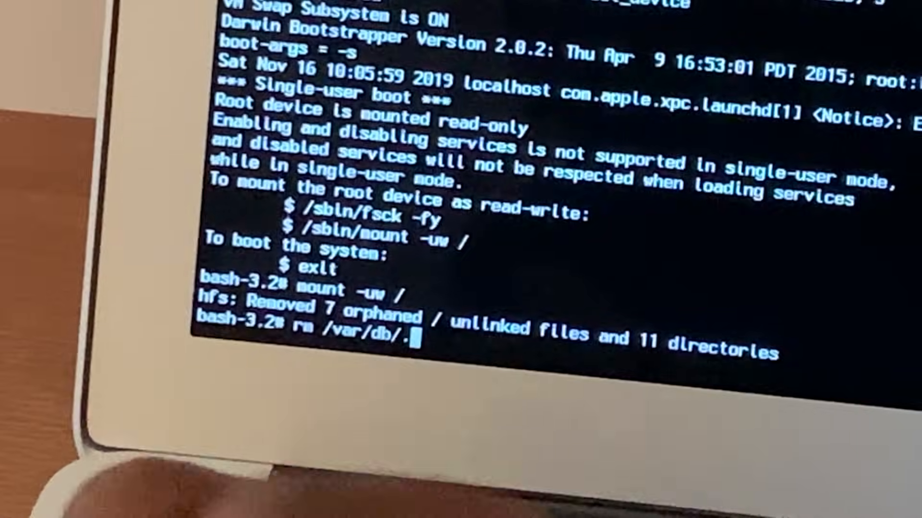
text(apples)
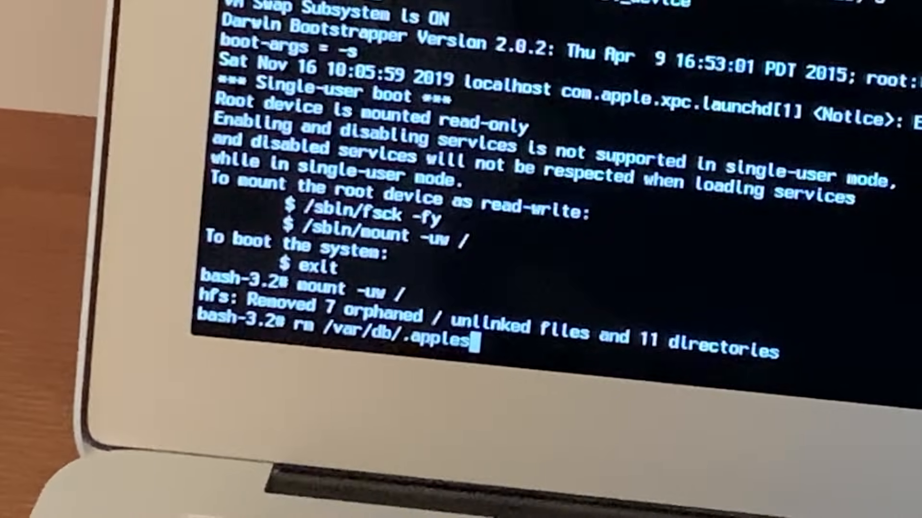
text(teup)
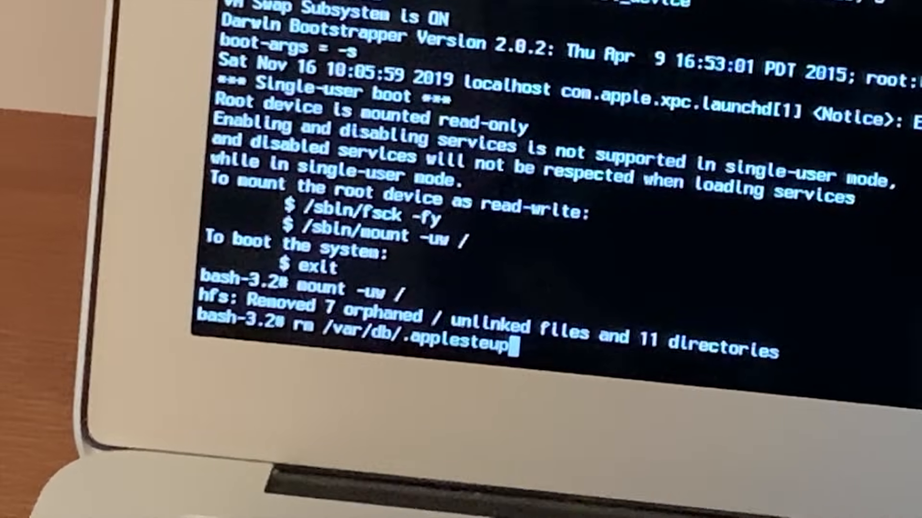
key(Backspace)
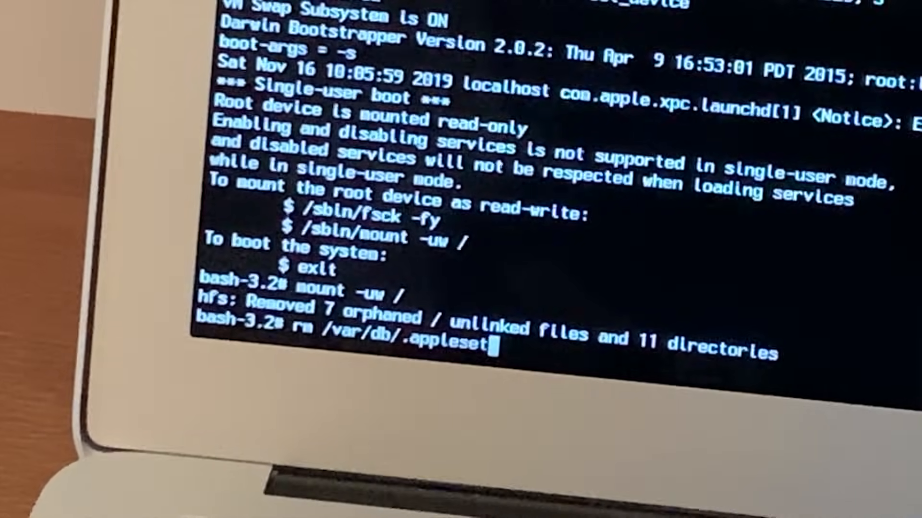
text(updone)
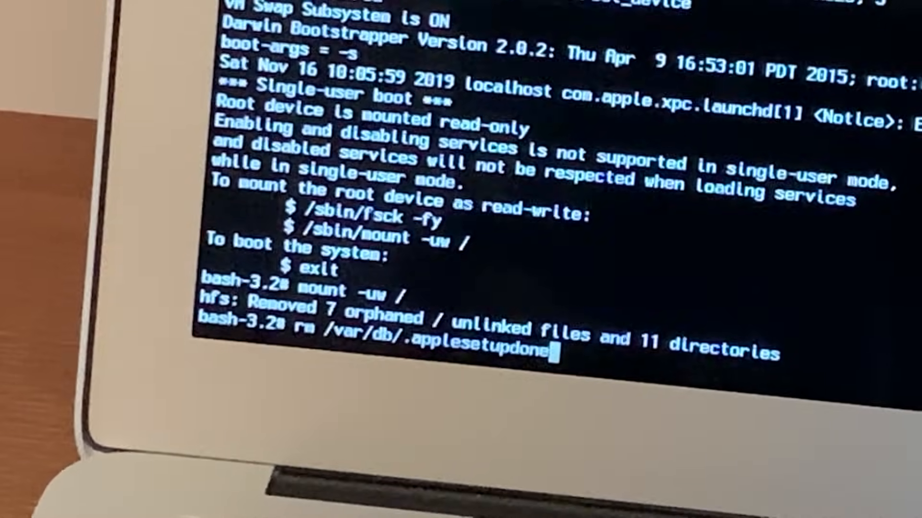
key(enter)
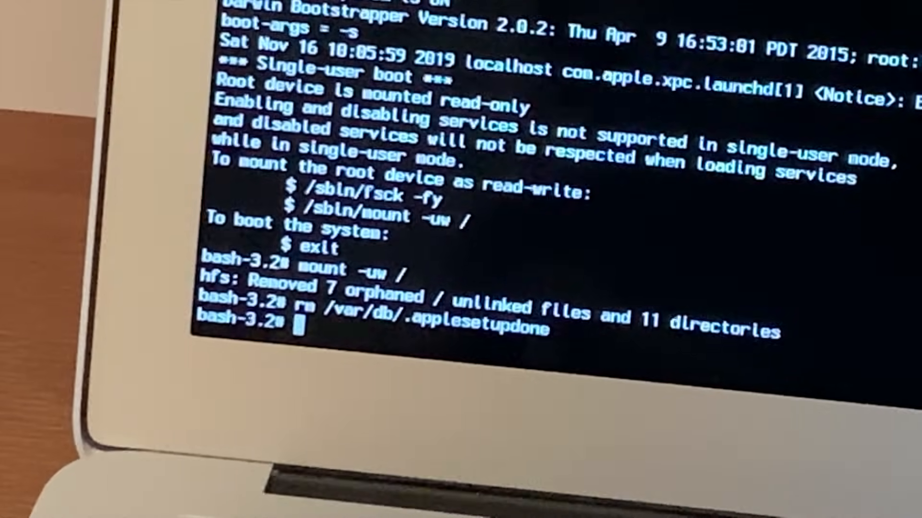
Enter 'shutdown /h now' at the prompt without running it
text(shut)
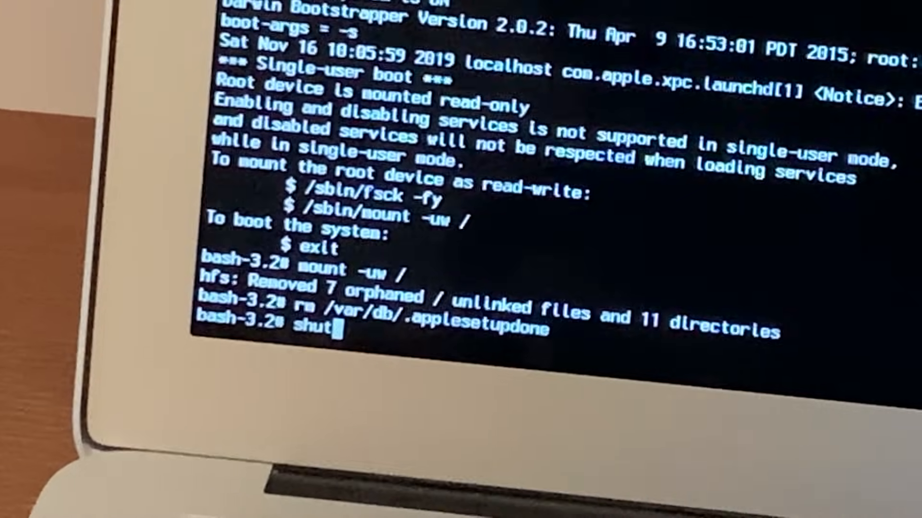
text(down)
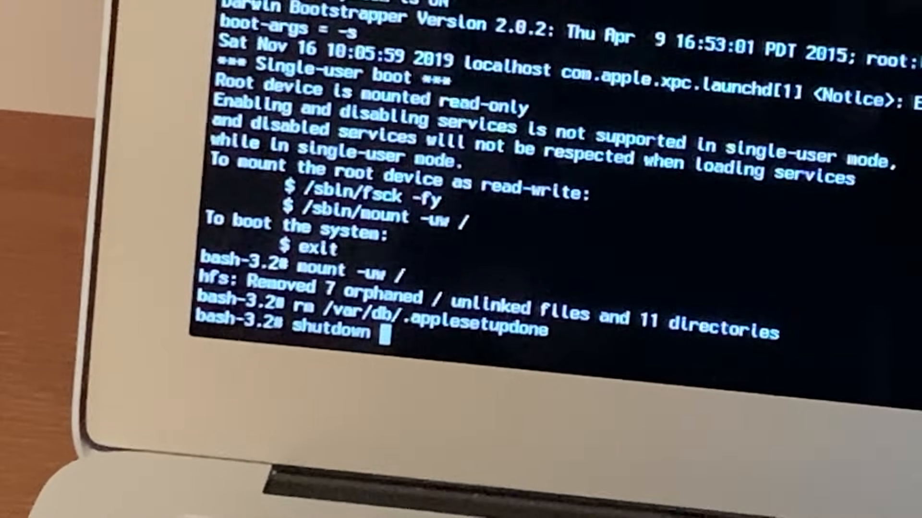
text(/h)
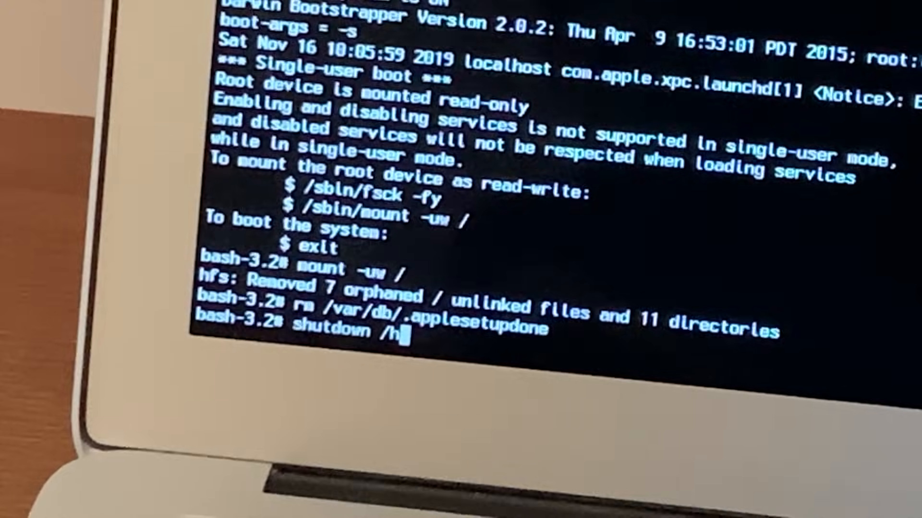
text(no)
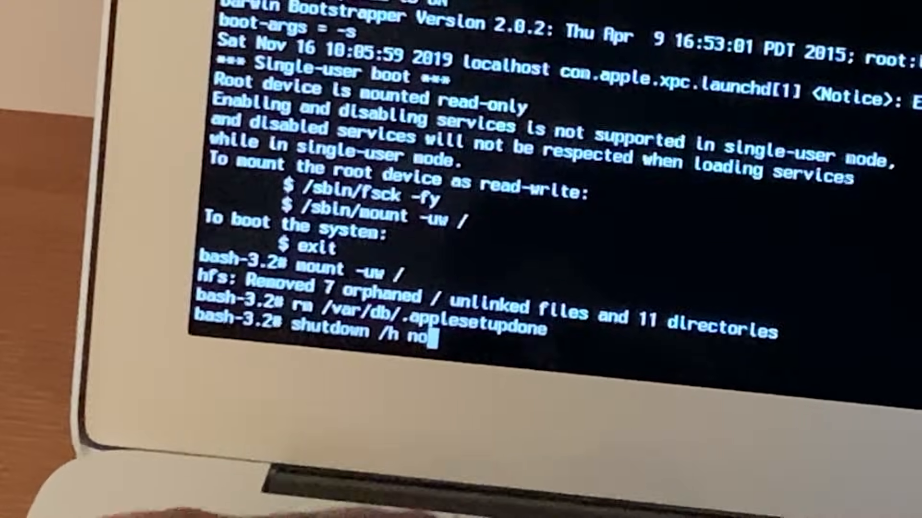
text(w)
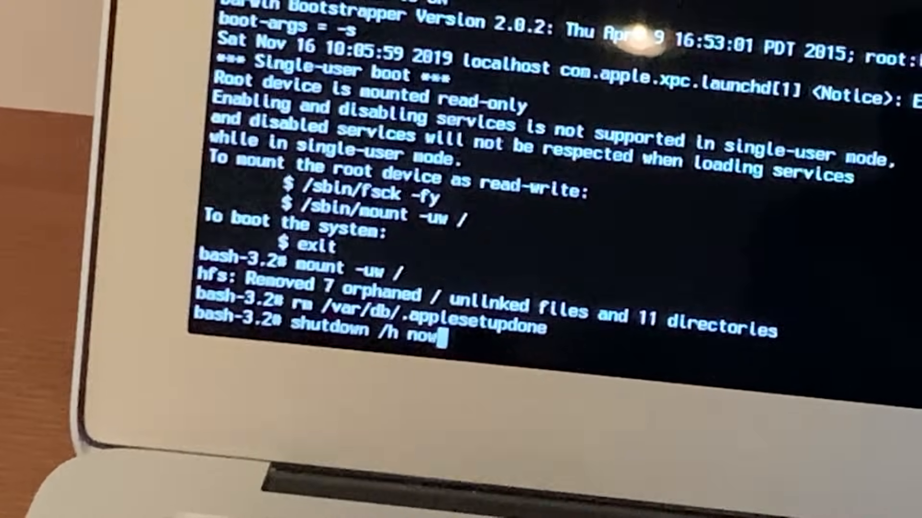